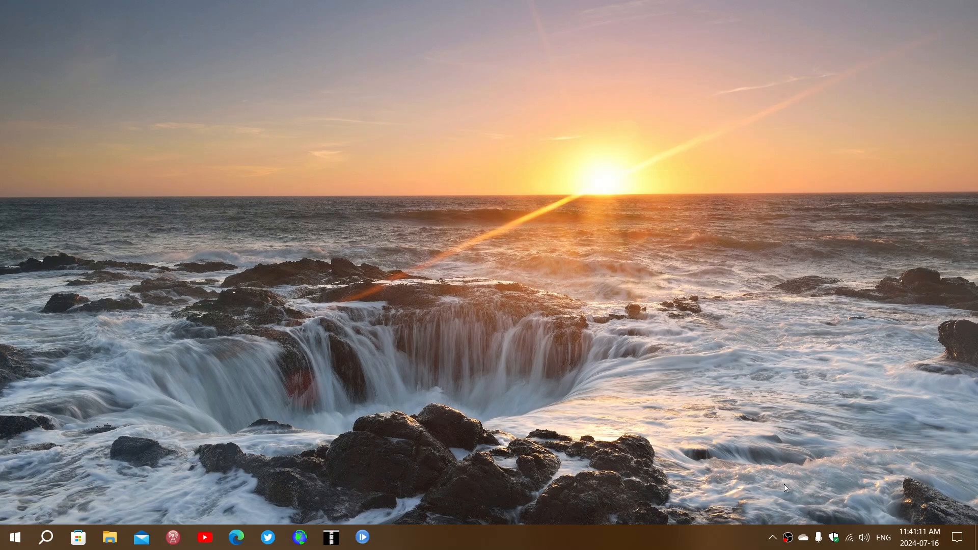
{"action": "mouse_move", "coordinate": [512, 461]}
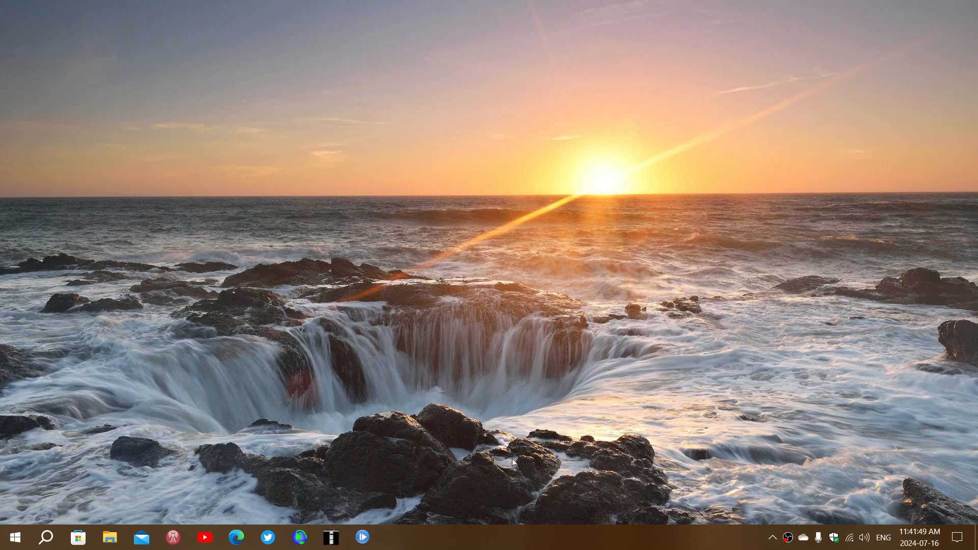
{"action": "mouse_move", "coordinate": [286, 447]}
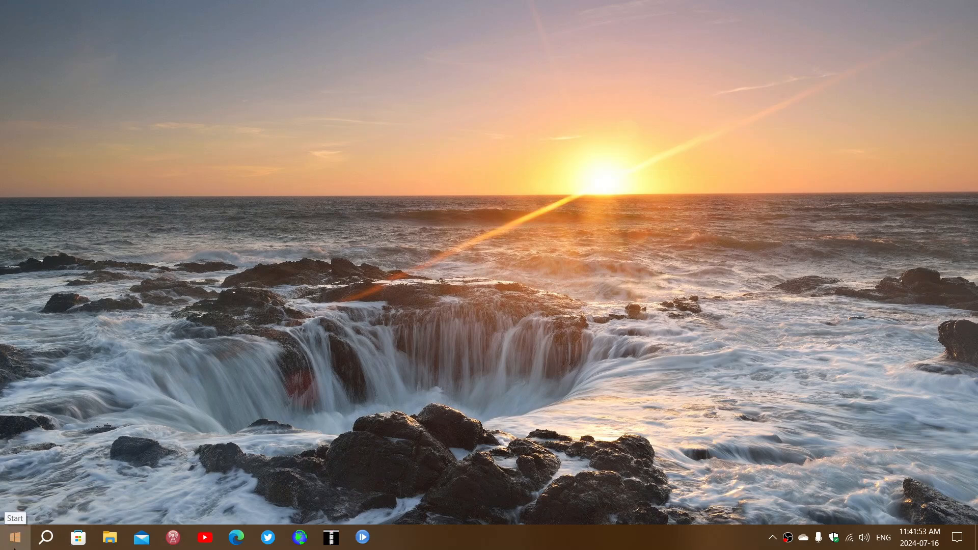
Step: Open the Windows 10 Settings app from the Start menu
{"action": "left_click", "coordinate": [14, 537]}
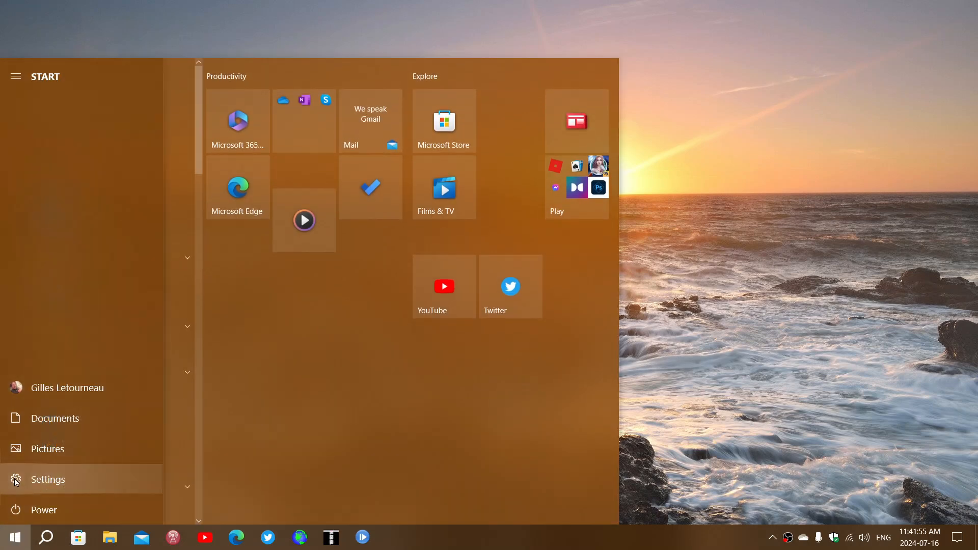
{"action": "left_click", "coordinate": [48, 479]}
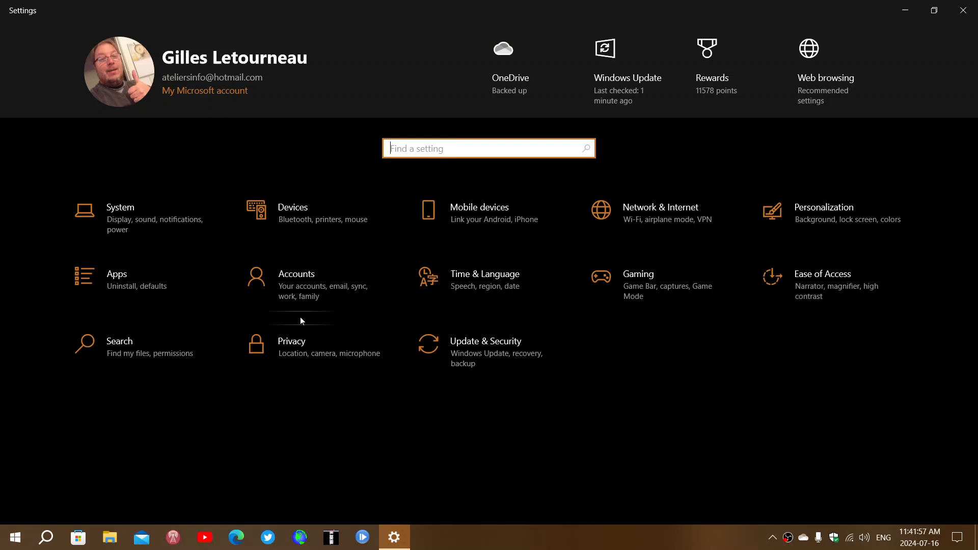
Step: Go to Update & Security to view the Windows Update page
{"action": "left_click", "coordinate": [485, 341]}
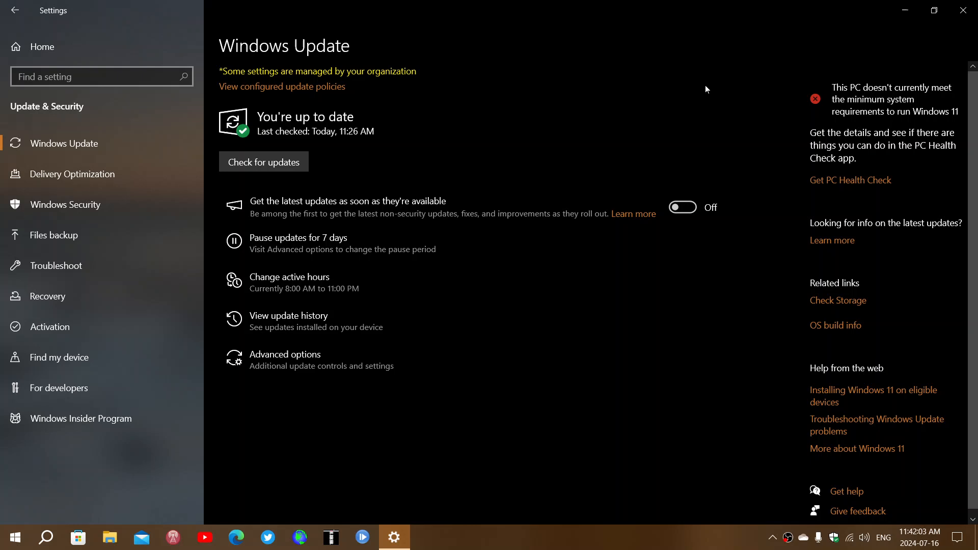
{"action": "mouse_move", "coordinate": [845, 117]}
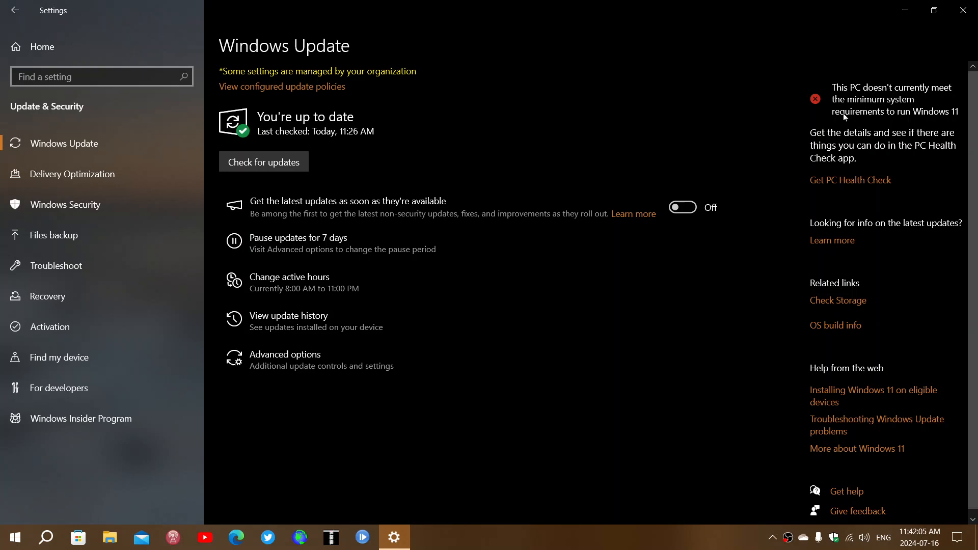
{"action": "mouse_move", "coordinate": [670, 139]}
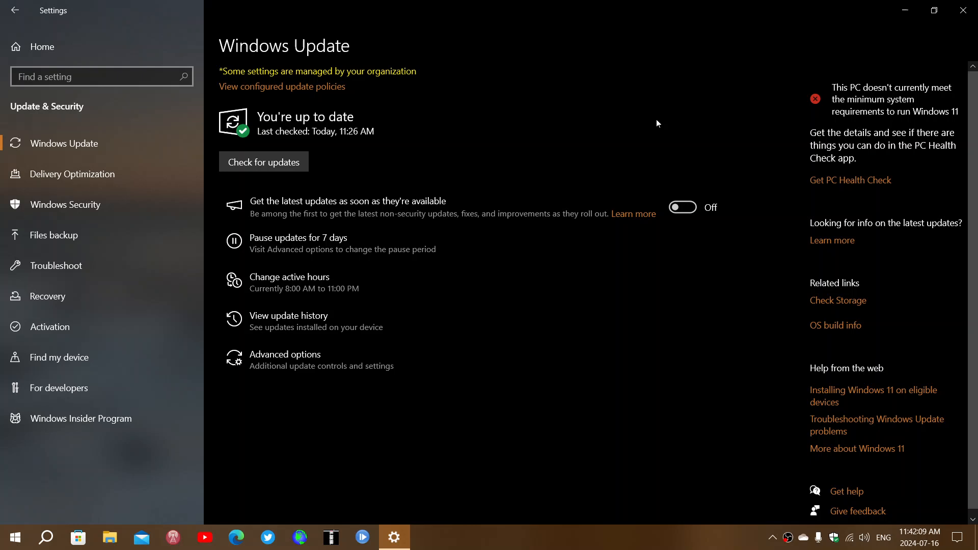
{"action": "mouse_move", "coordinate": [741, 5]}
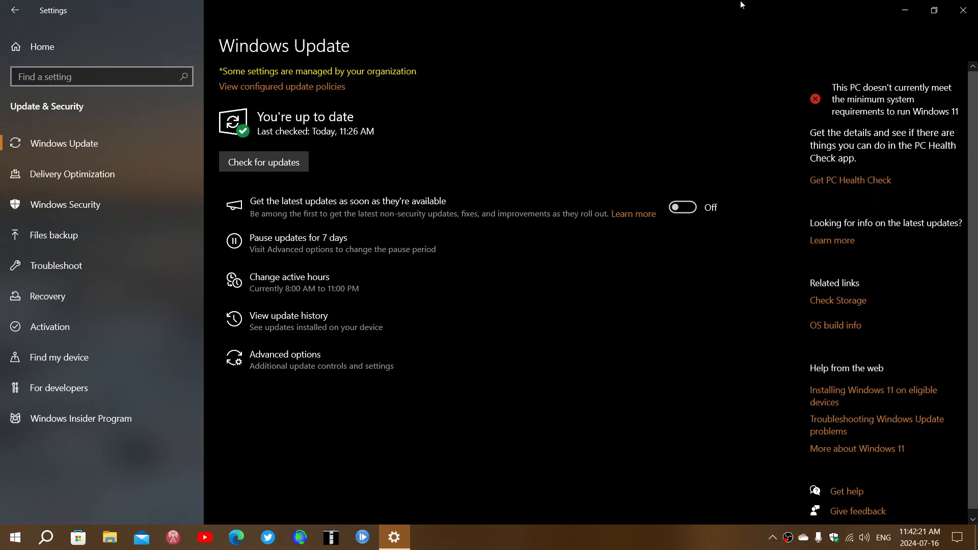
{"action": "mouse_move", "coordinate": [700, 171]}
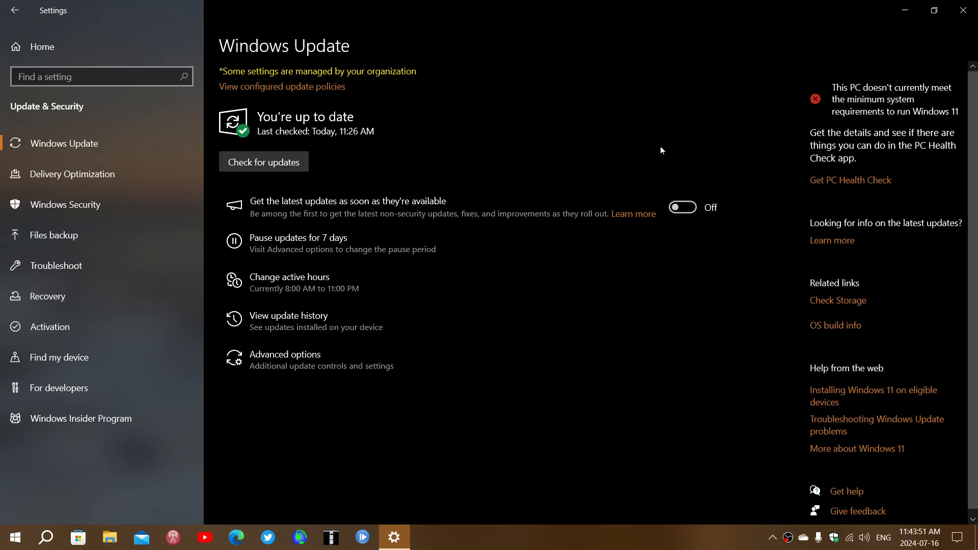
{"action": "mouse_move", "coordinate": [850, 8]}
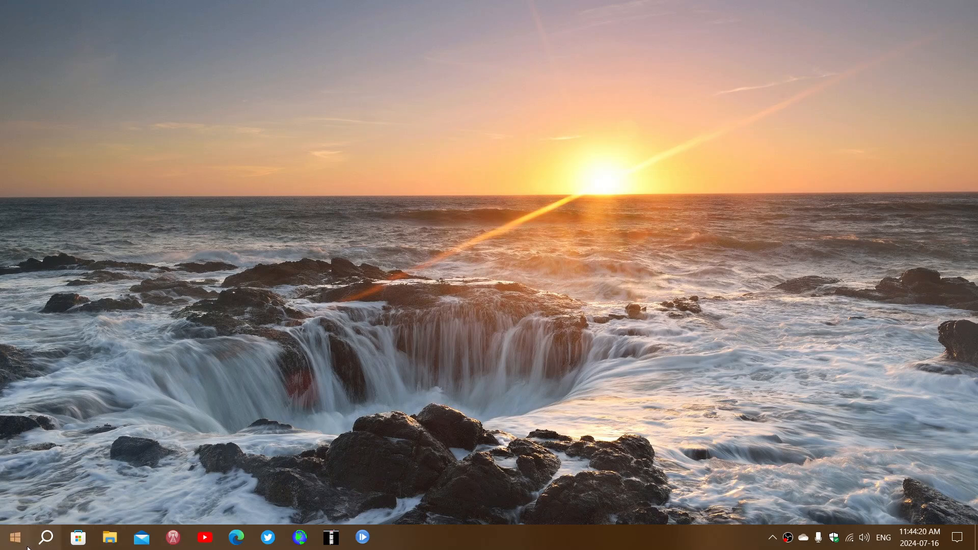
Step: Open the Start menu and expand it to show all installed apps alphabetically
{"action": "left_click", "coordinate": [10, 537]}
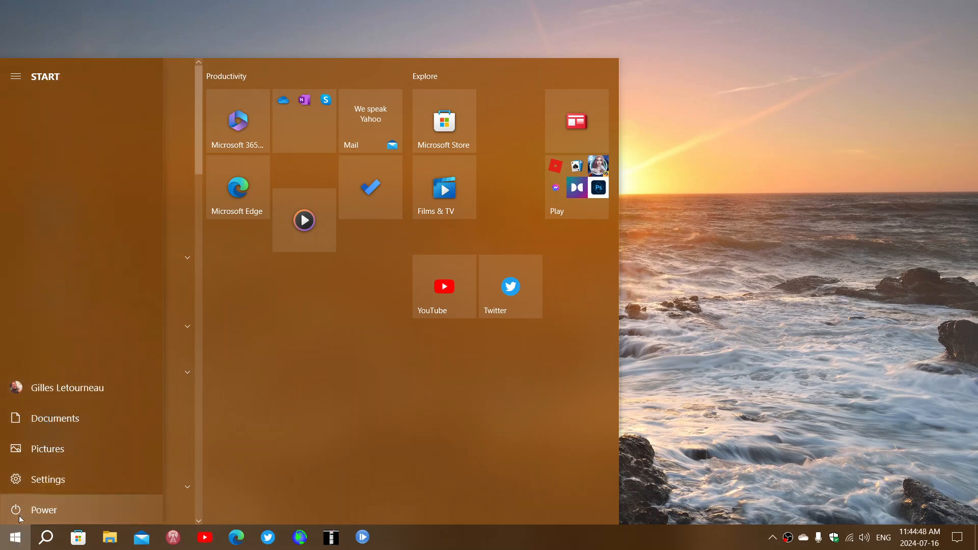
{"action": "left_click", "coordinate": [15, 75]}
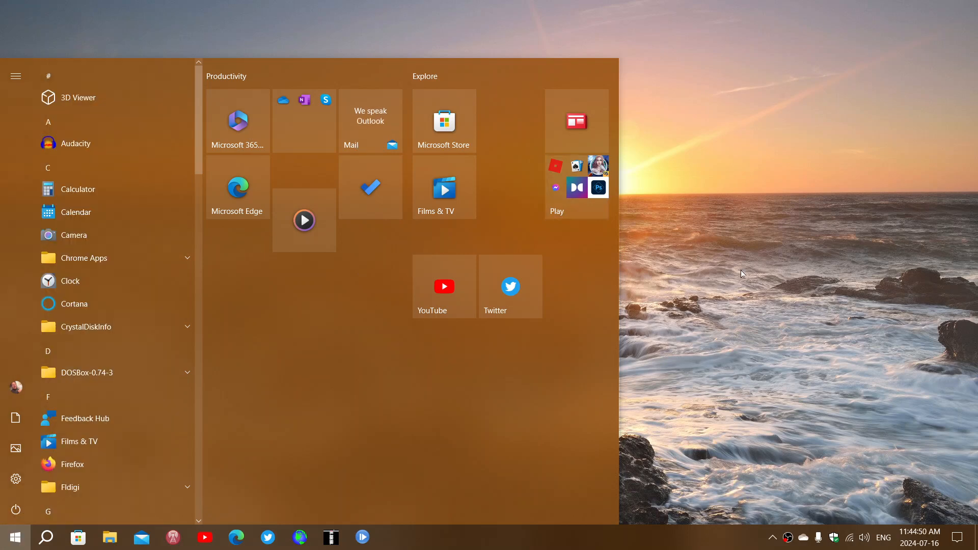
{"action": "mouse_move", "coordinate": [795, 298]}
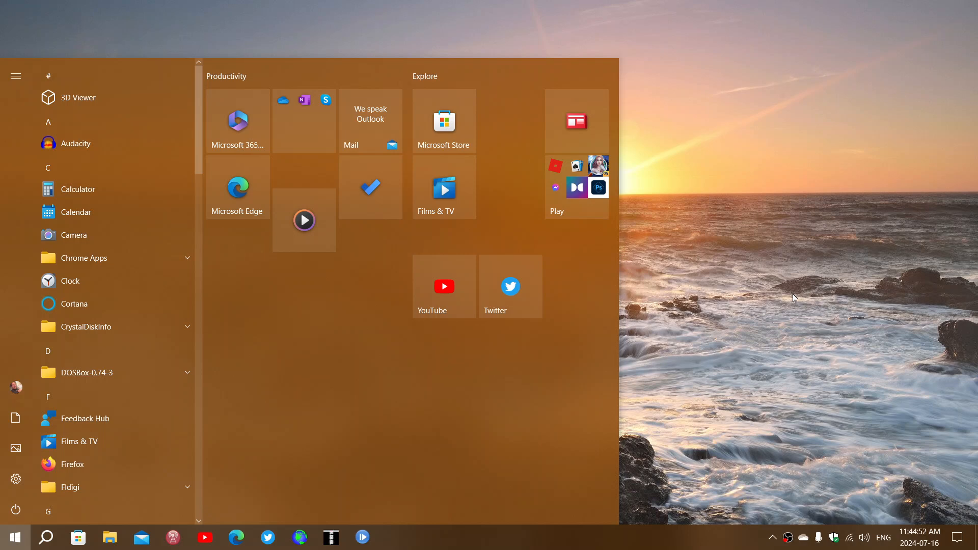